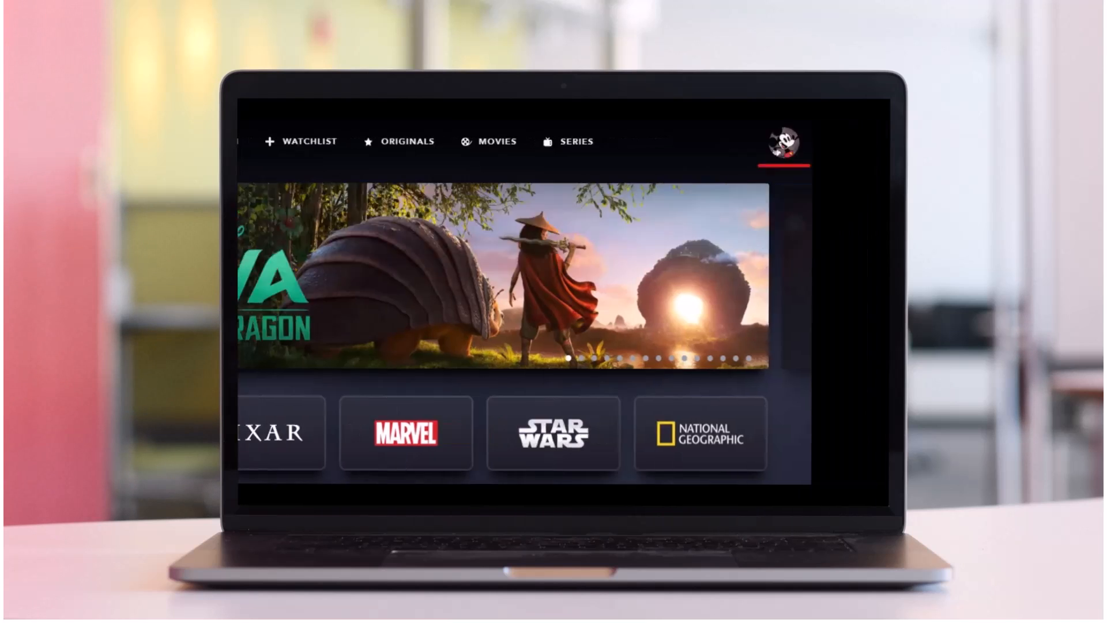
# - Open the Disney+ profile menu from the avatar at the top right
pyautogui.click(783, 141)
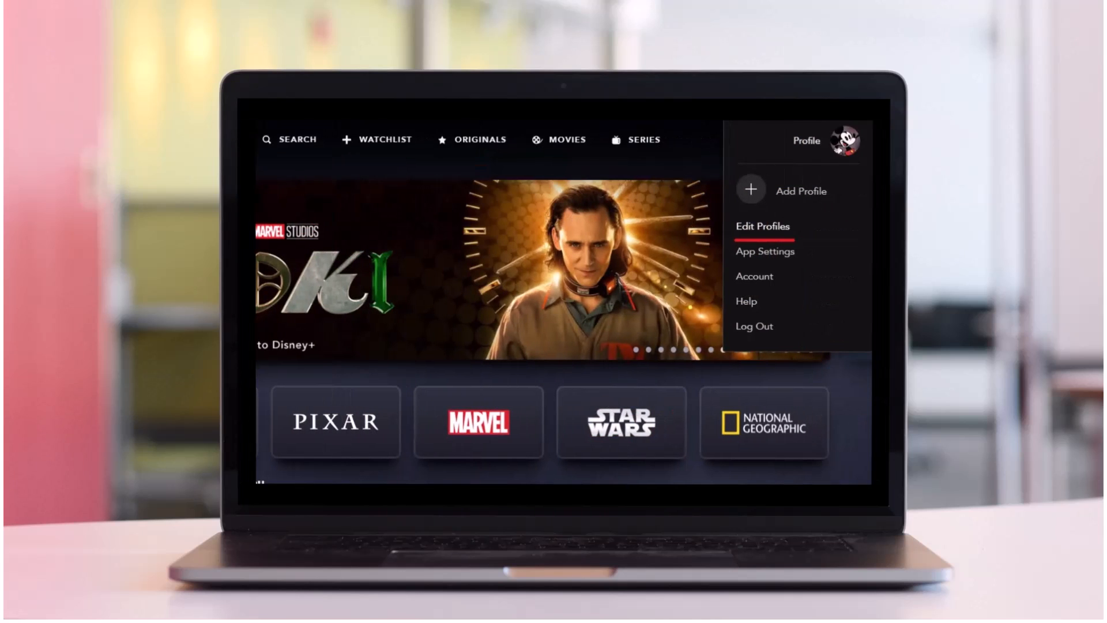
# - Go to Edit Profiles, select the profile named Profile, and open its Content Rating control
pyautogui.click(761, 226)
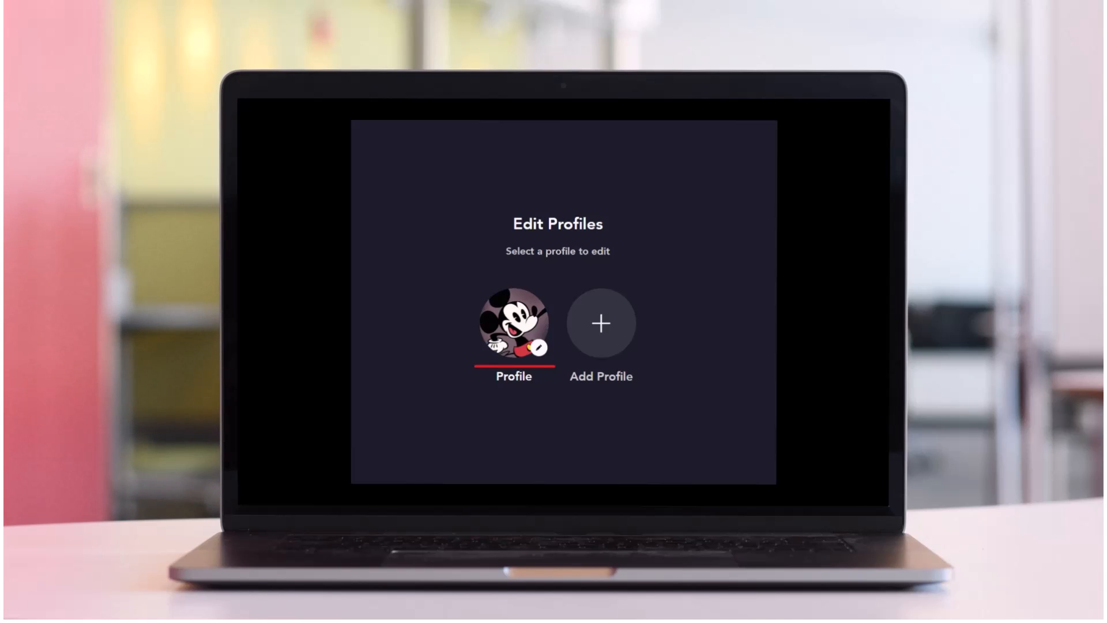
pyautogui.click(513, 326)
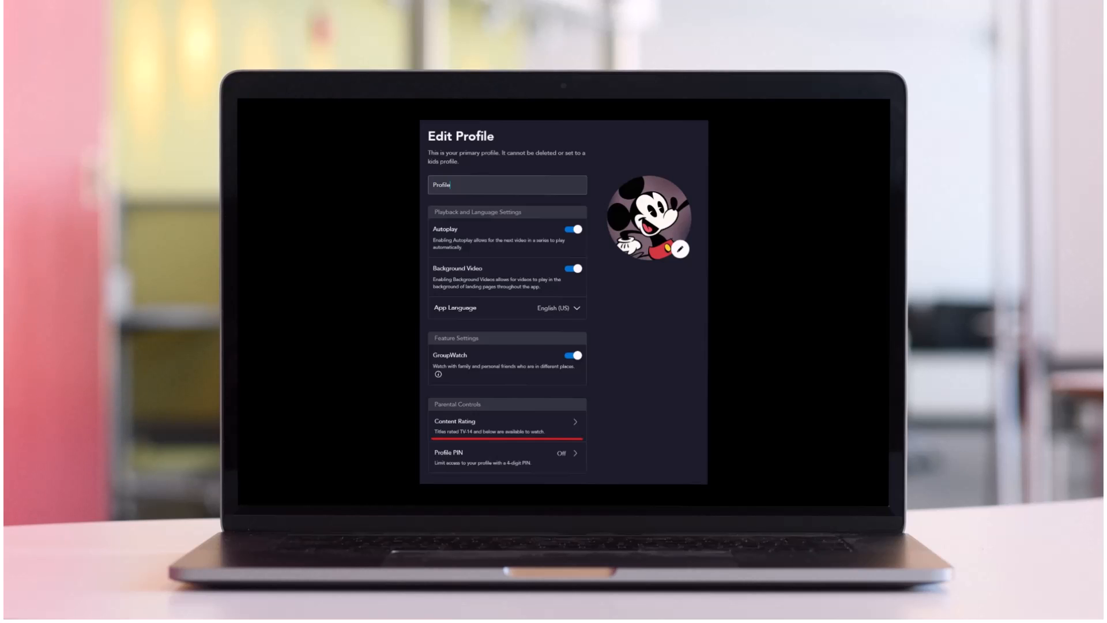
pyautogui.click(503, 425)
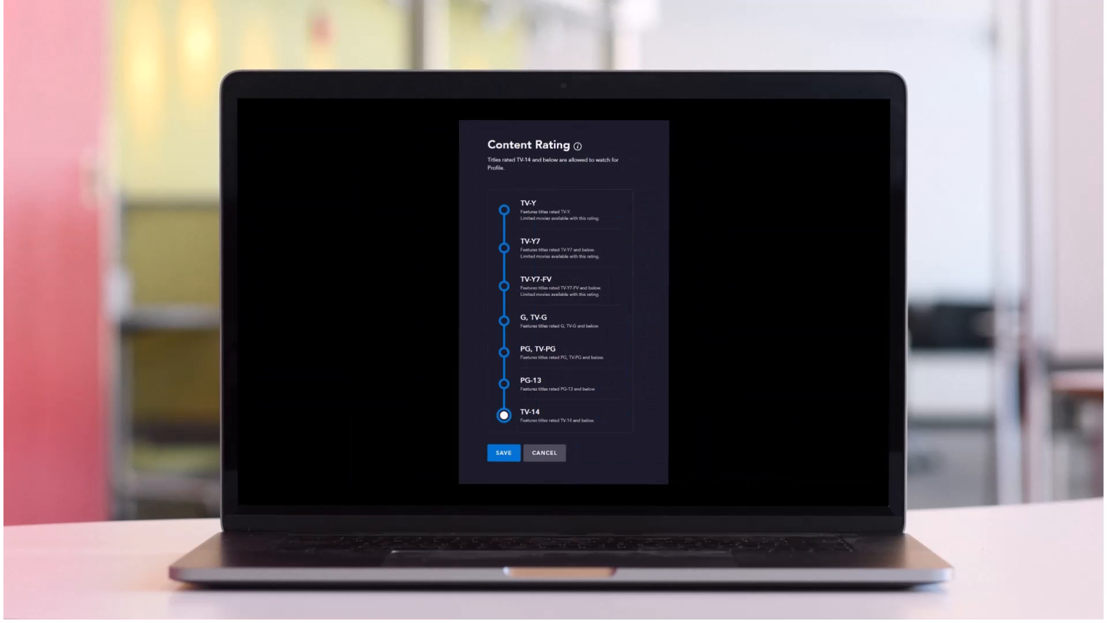